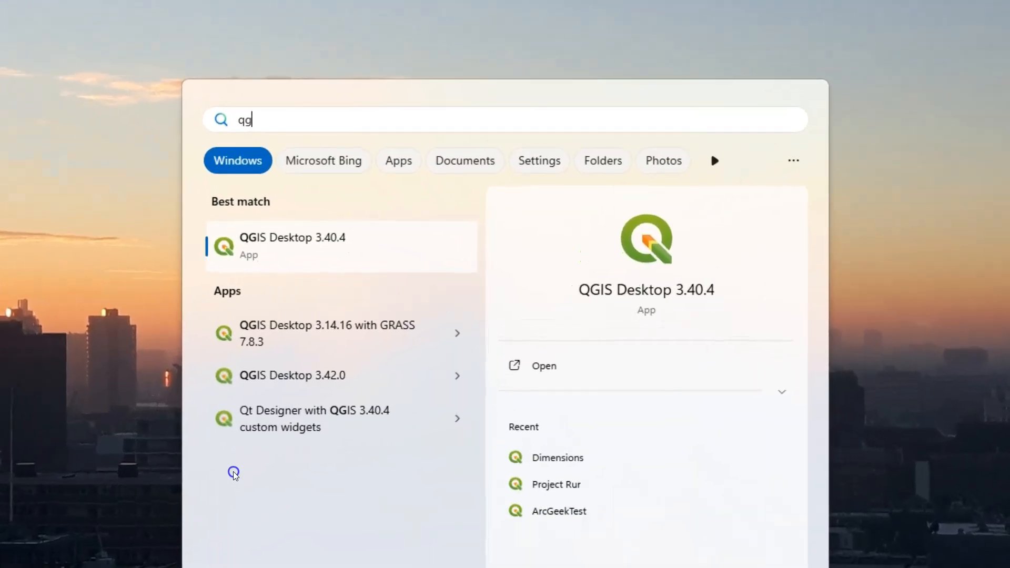
Step: Open the file location of the QGIS Desktop 3.40.4 Start menu shortcut
right_click(303, 245)
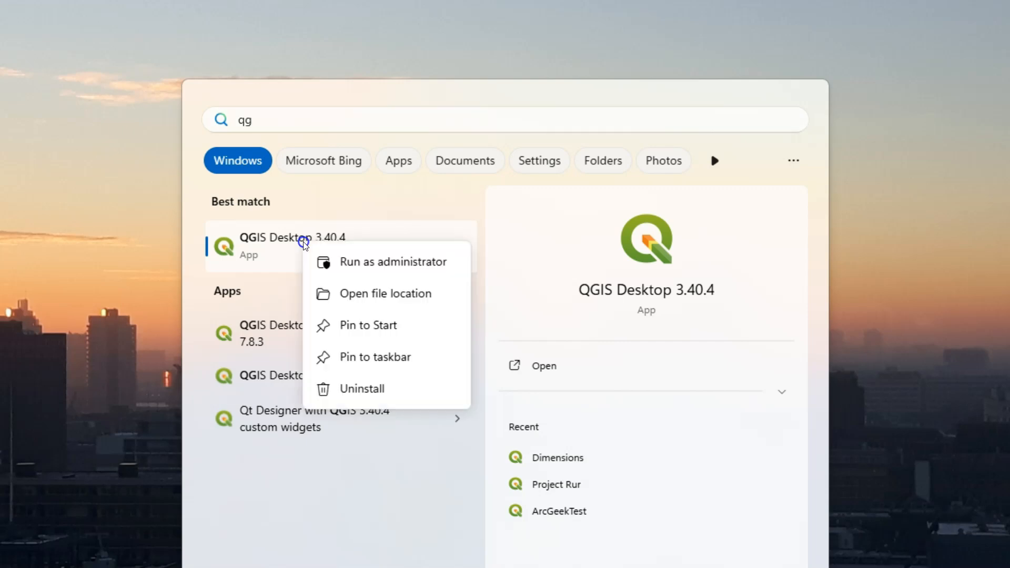
mouse_move(385, 294)
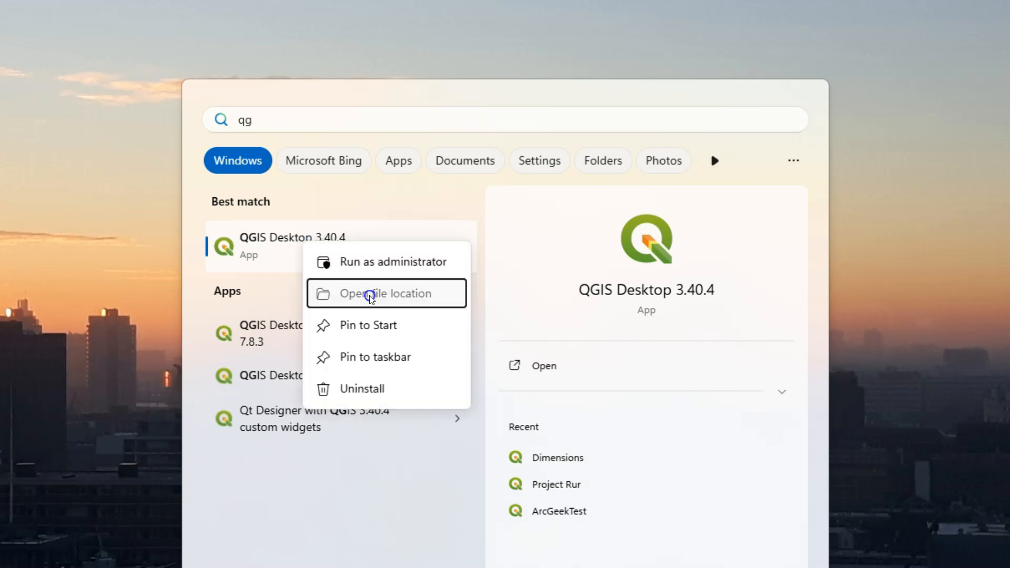
click(379, 293)
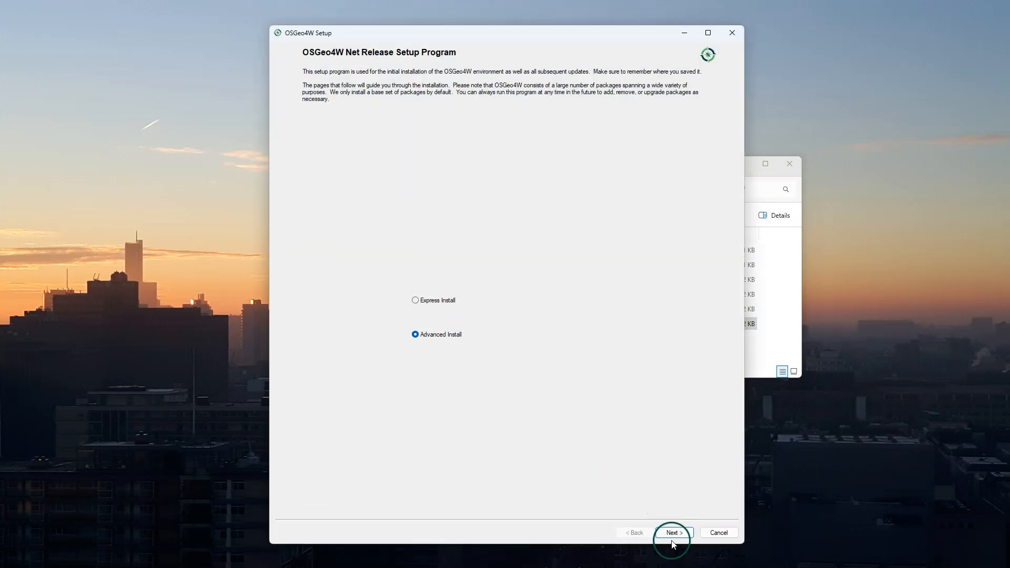
Step: Advance the wizard with internet install, default package directory and default download site
click(674, 533)
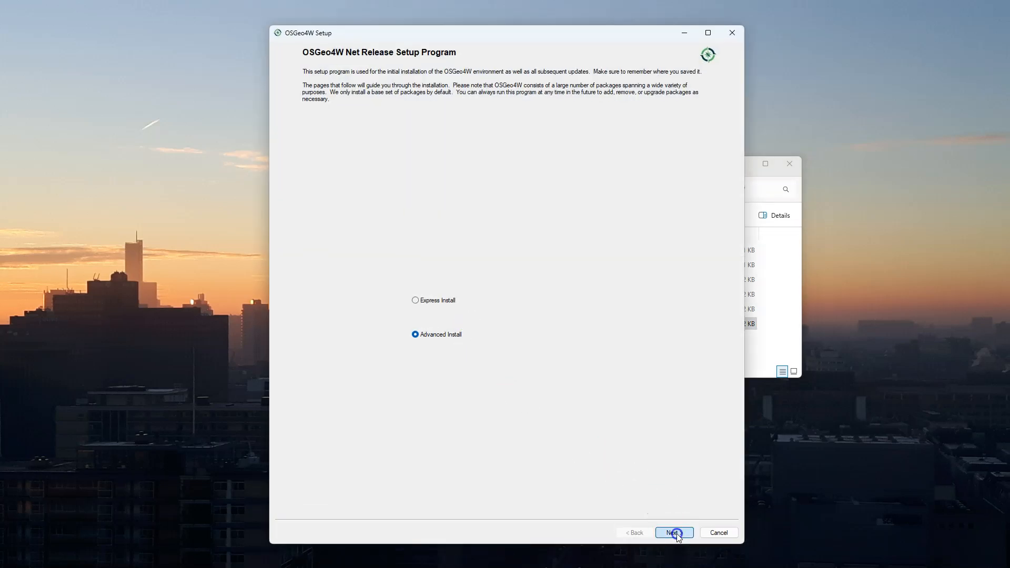
click(673, 532)
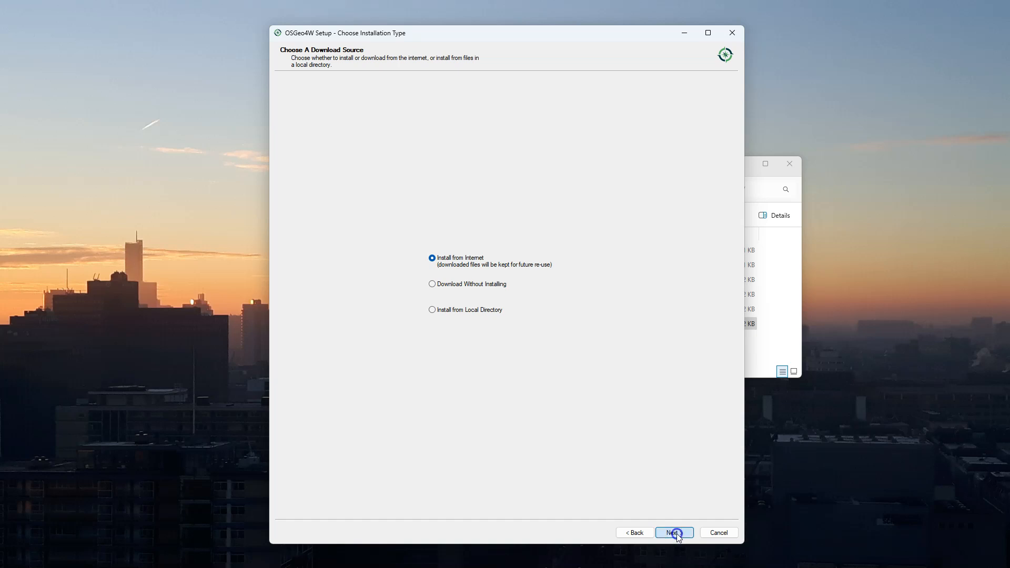
click(673, 533)
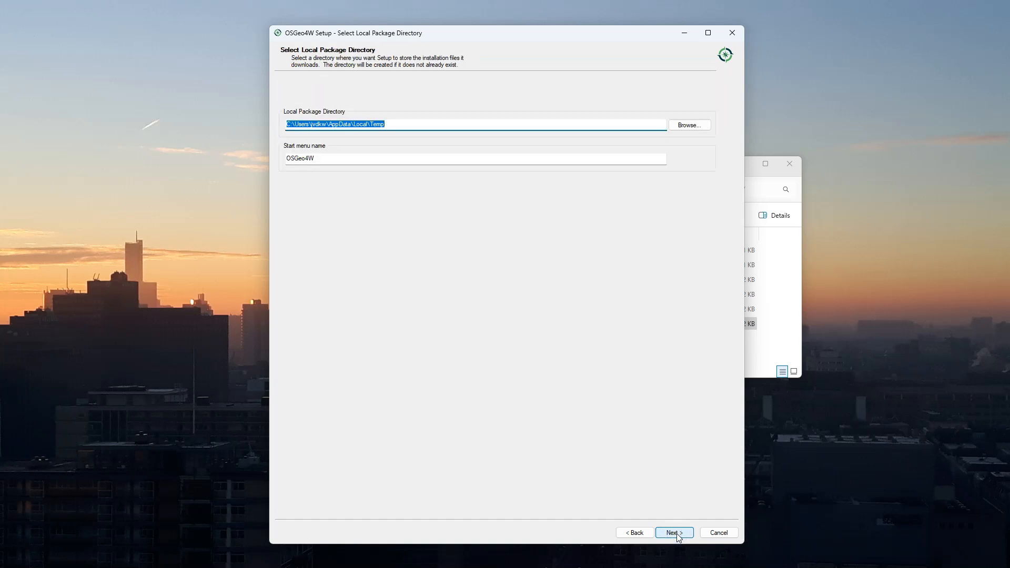
click(674, 532)
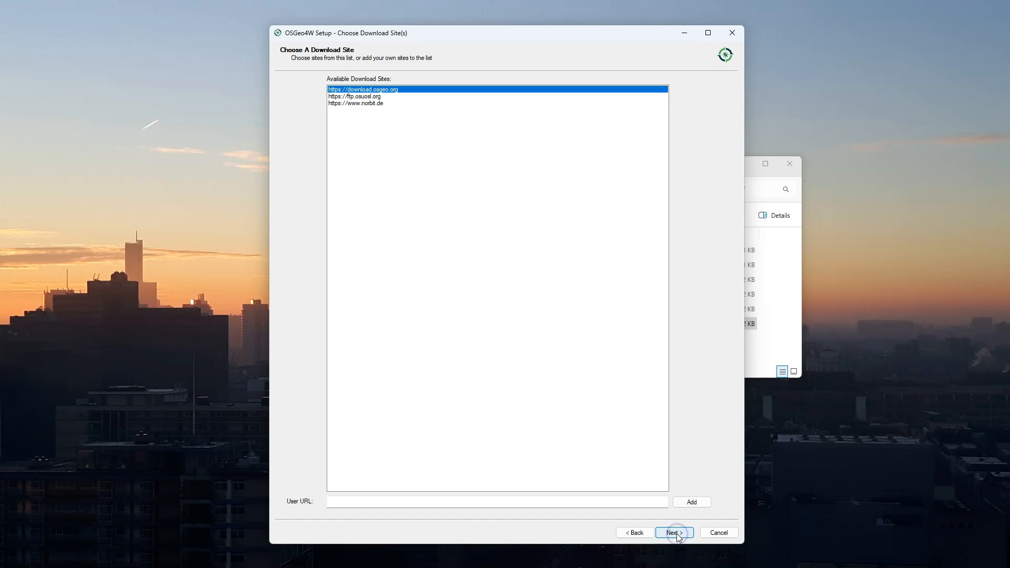
click(673, 533)
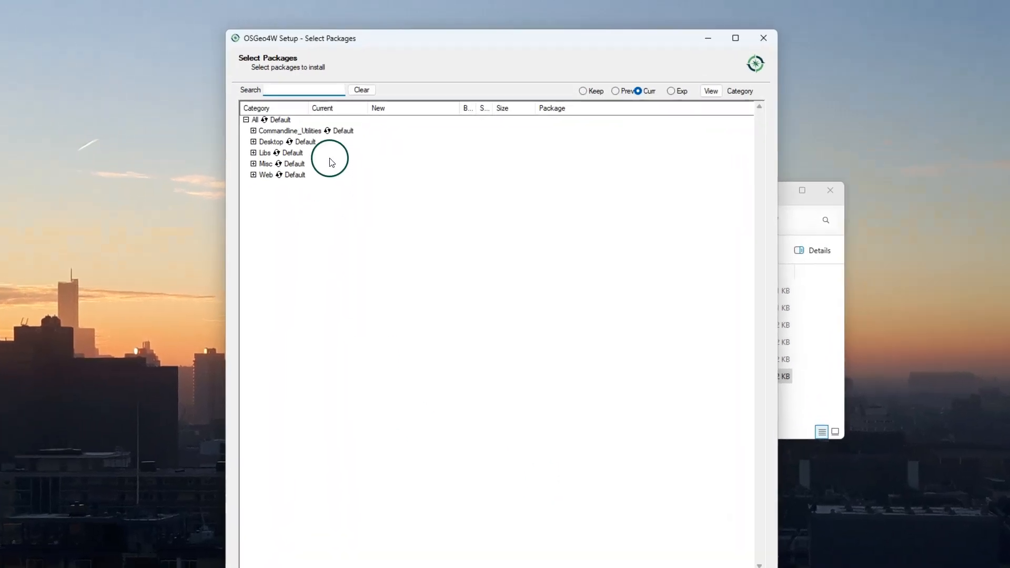
Step: Search 'jupyter' and mark python3-jupyterlab 4.1.5-1 under Libs for installation
text(jupyter)
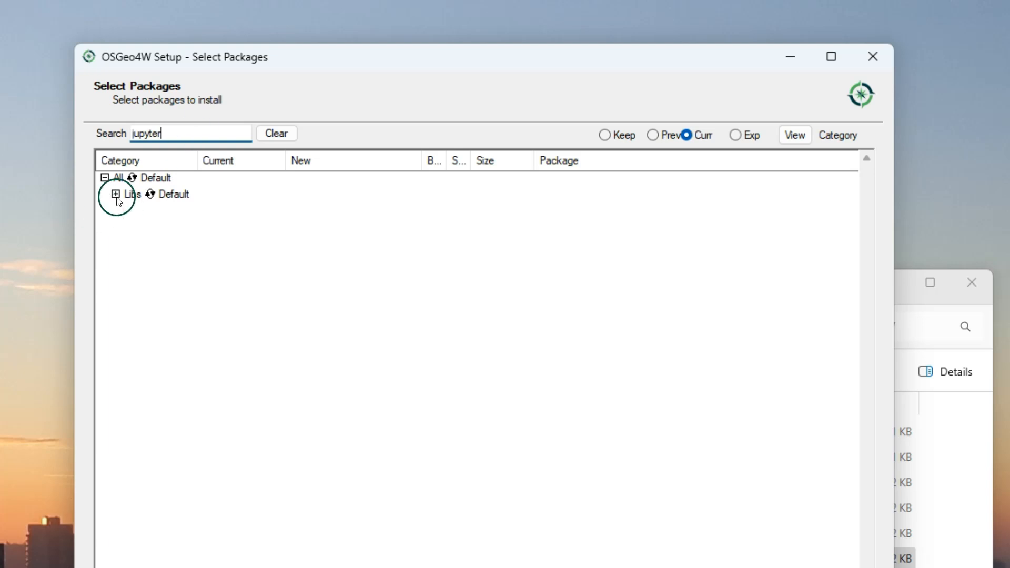
click(117, 194)
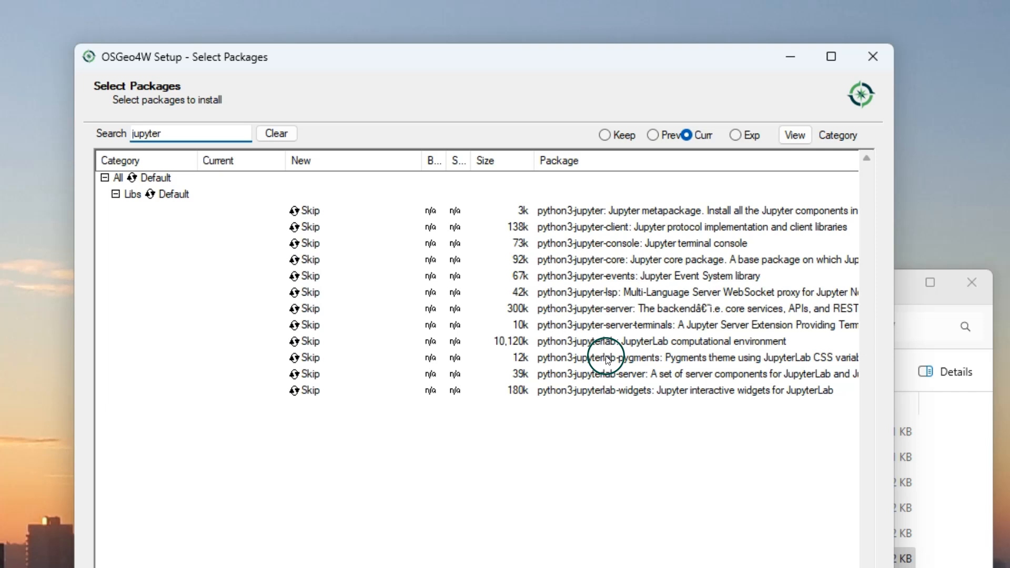
mouse_move(534, 341)
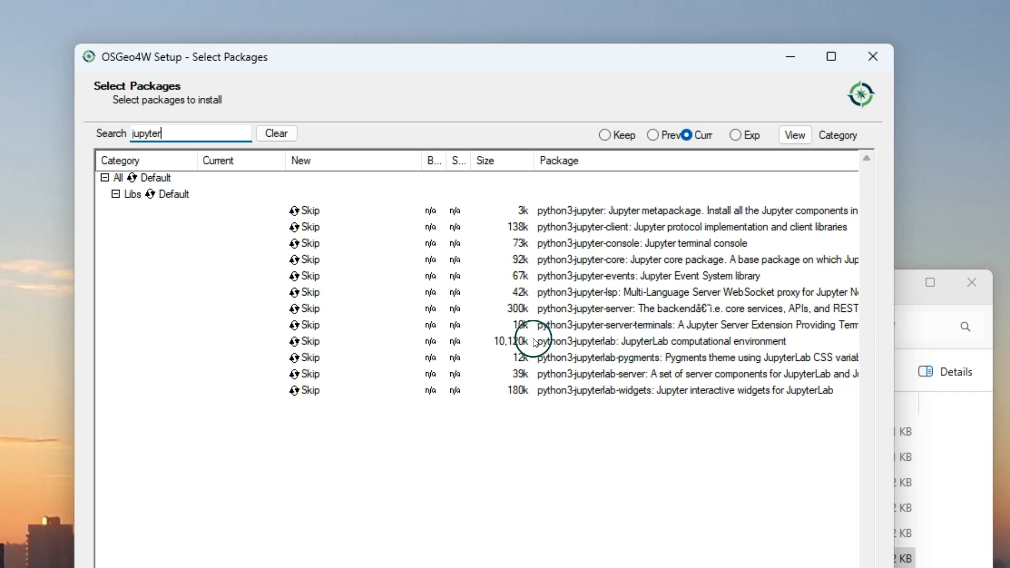
click(309, 341)
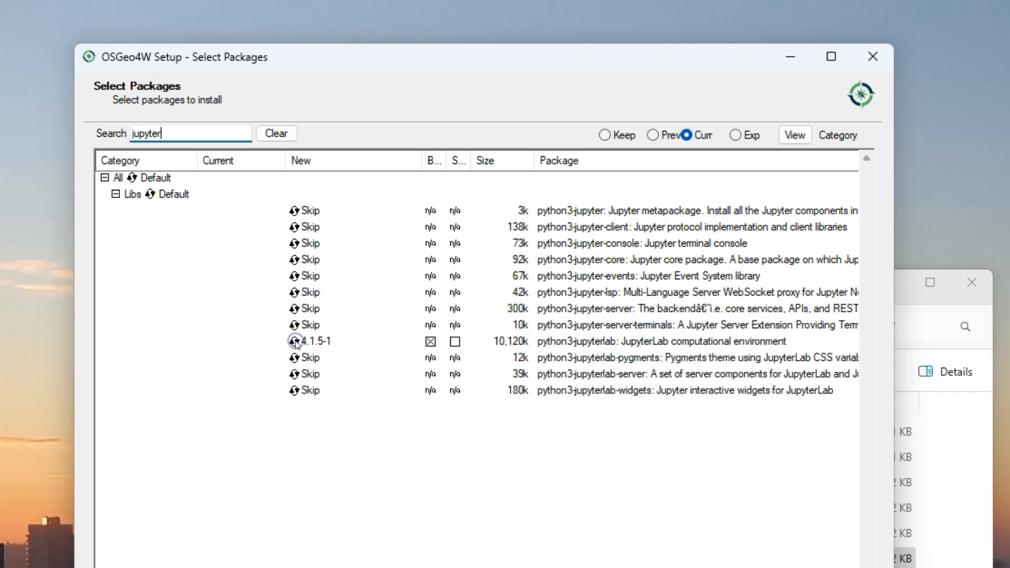
mouse_move(599, 344)
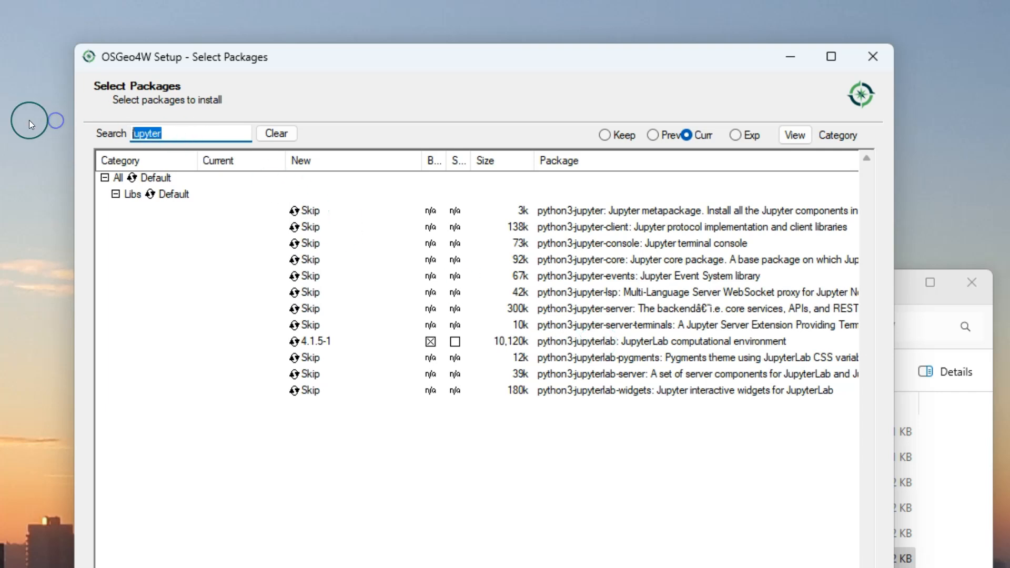
Step: Search 'ipywidgets' to find python3-ipywidgets 8.1.2-1
text(ipy)
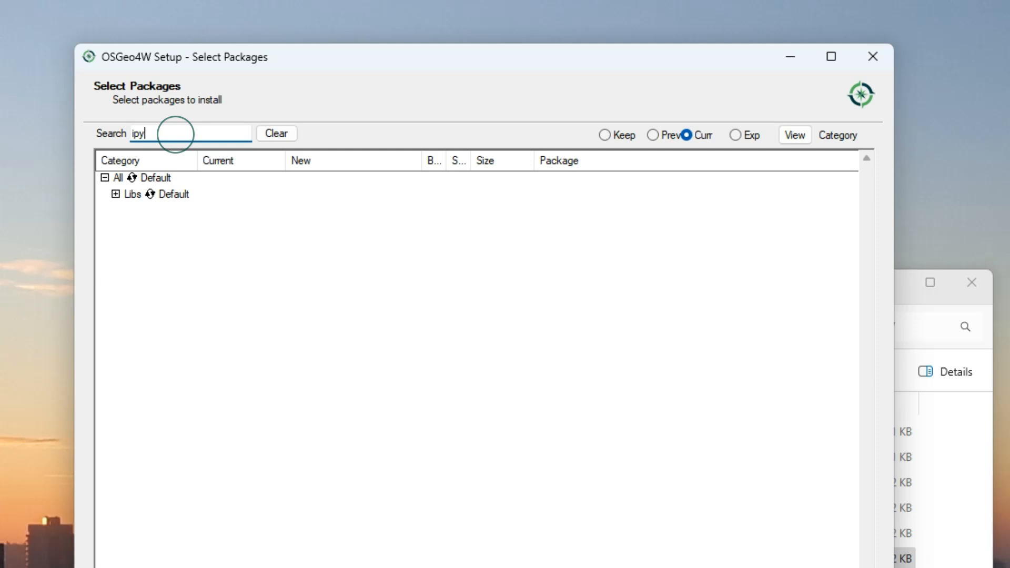
text(widgets)
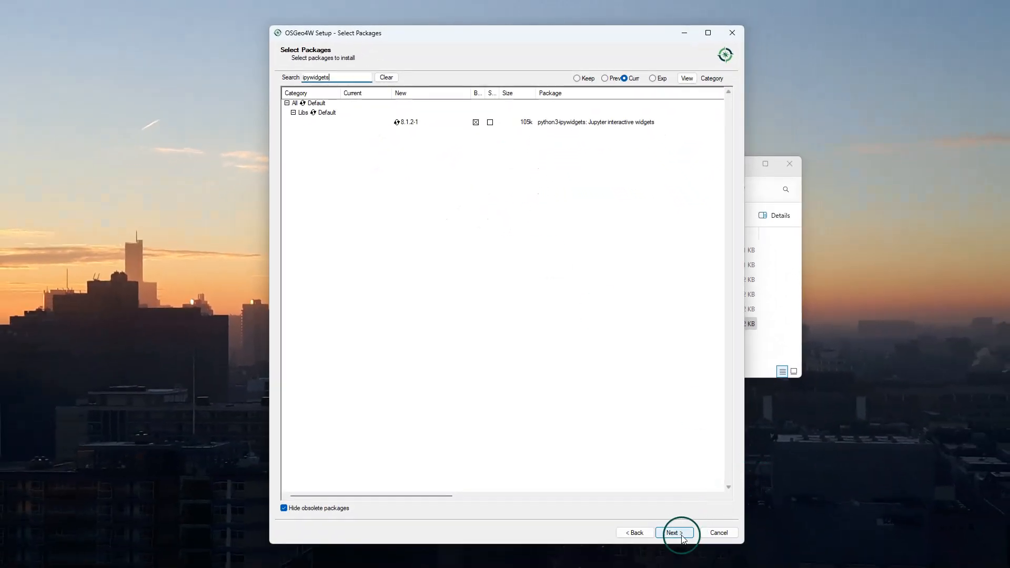
Step: Proceed and keep 'Install these packages to meet dependencies' enabled
click(674, 533)
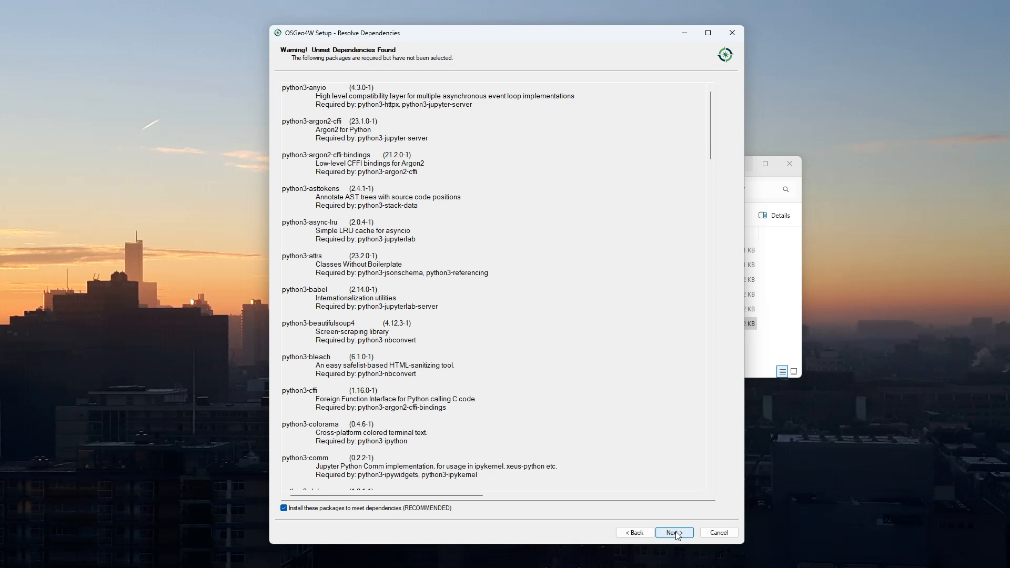
click(674, 533)
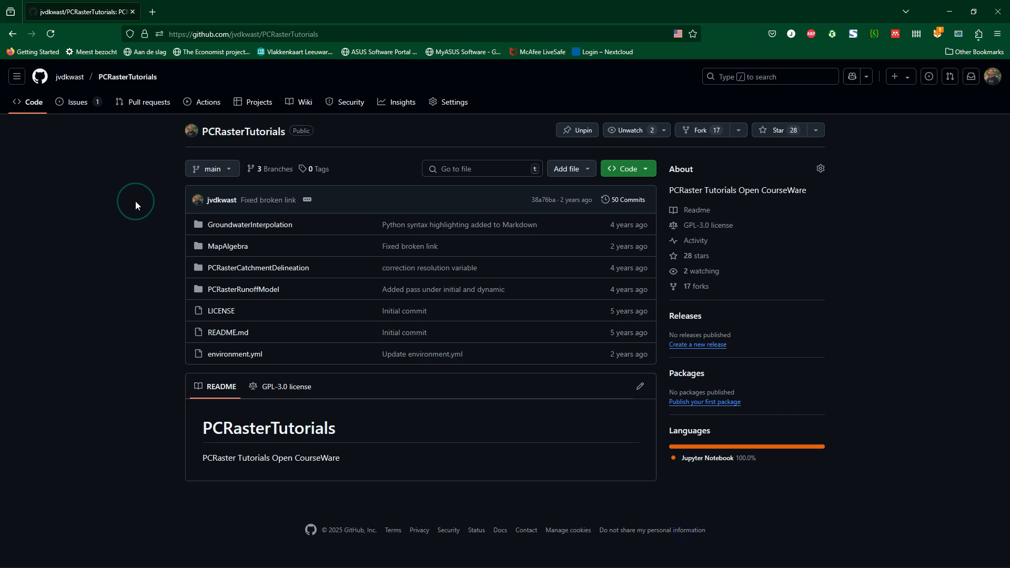
Step: Download the PCRasterTutorials repository as a ZIP from the Code menu
click(625, 169)
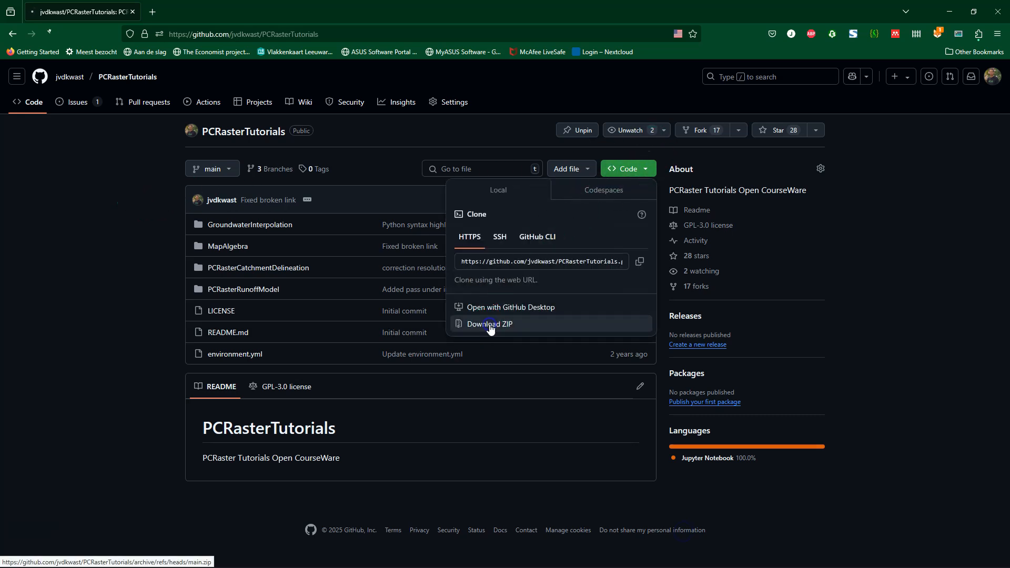
click(490, 324)
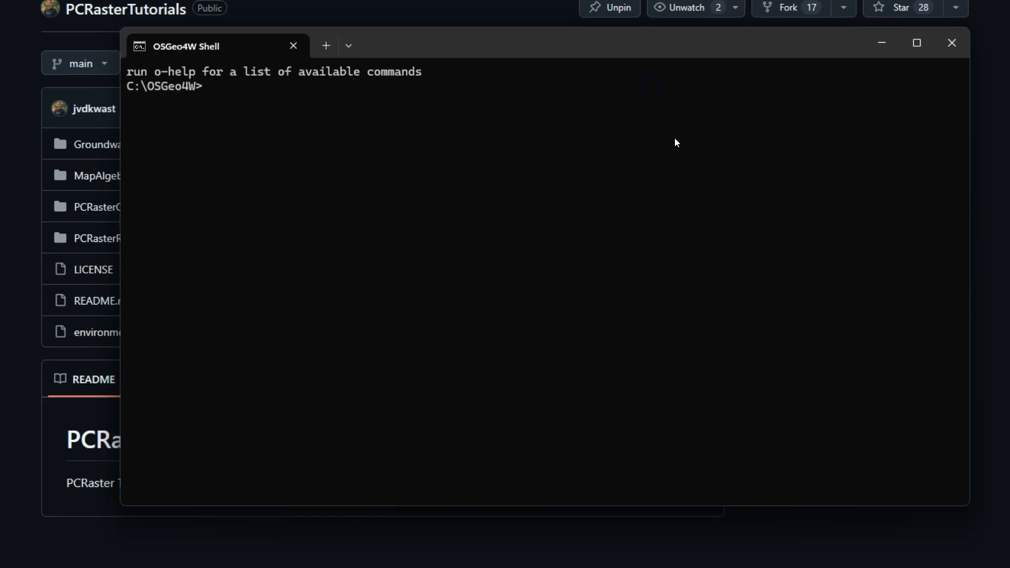
Step: Switch to drive E, cd into PCRasterTutorials and run jupyter lab
text(cd)
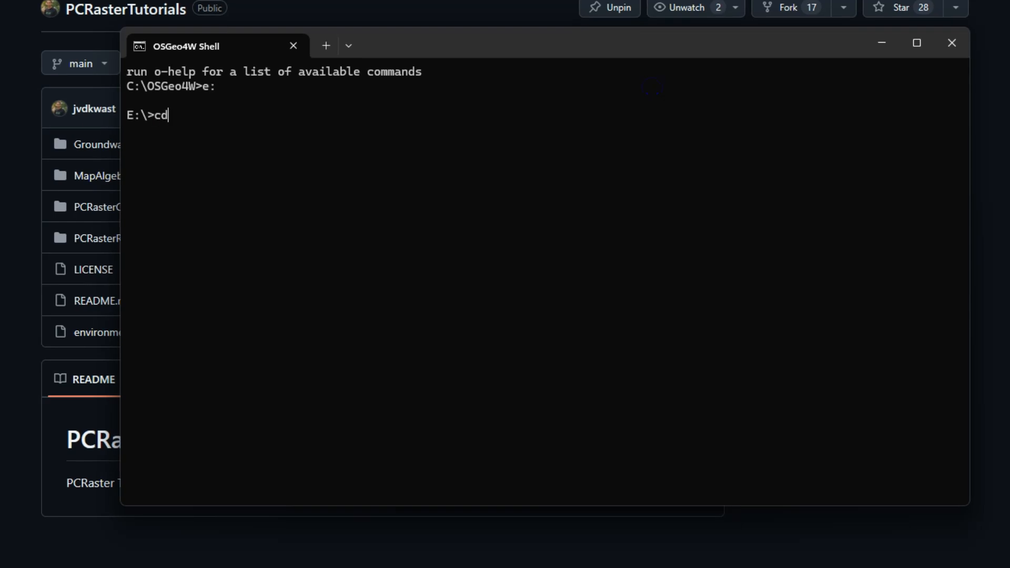
text(PCRasterTutorials)
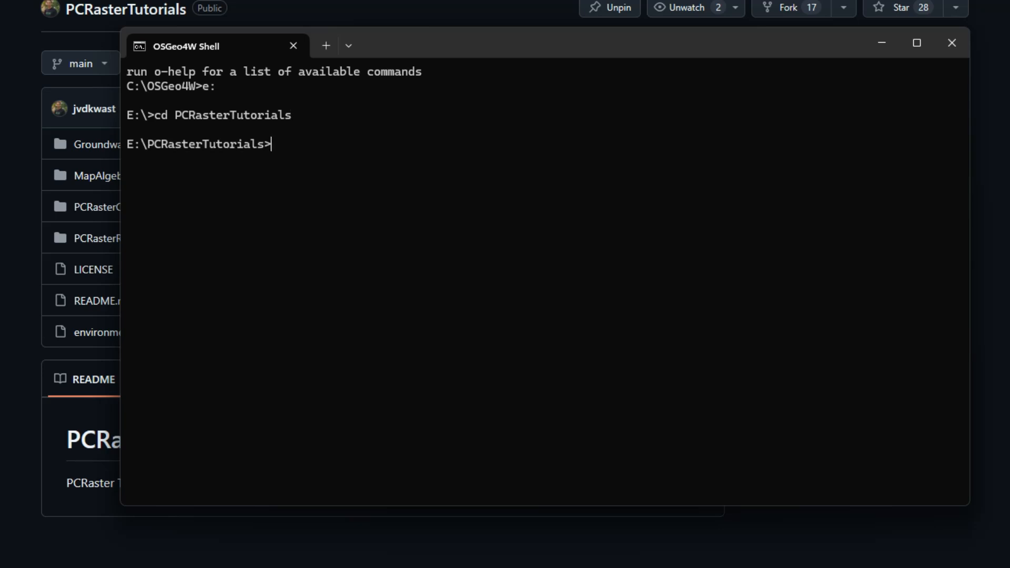
text(jupyte)
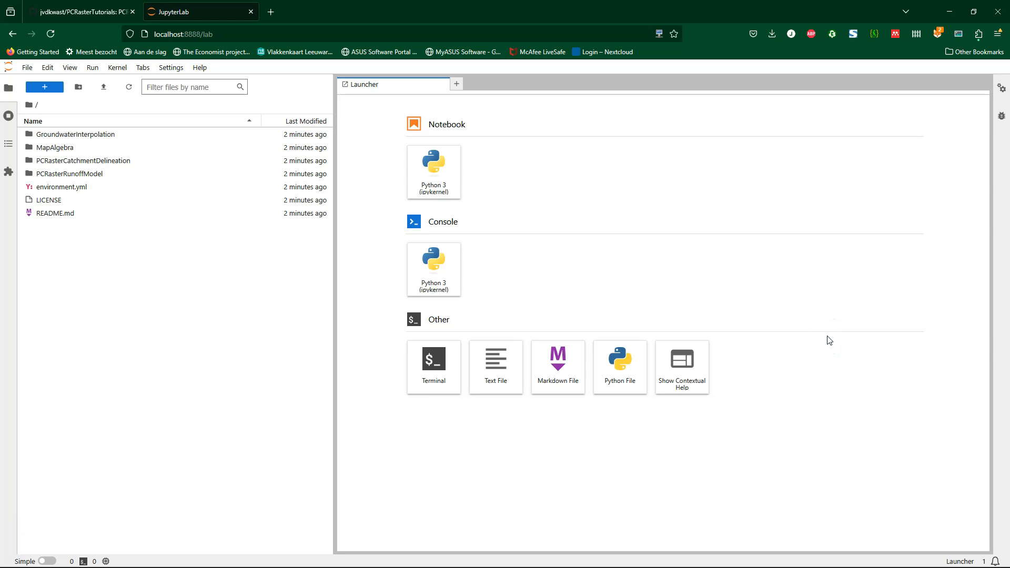
mouse_move(166, 330)
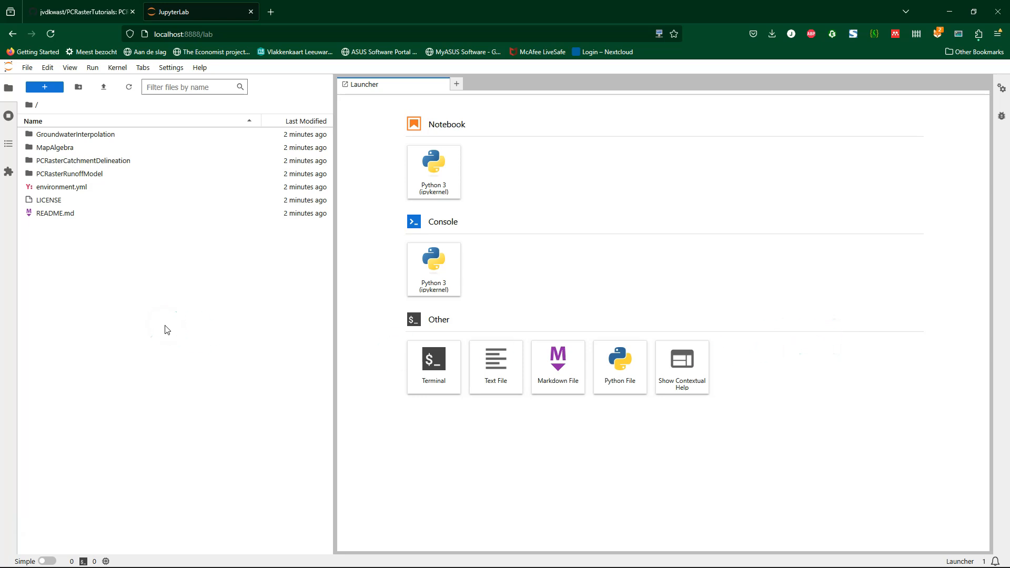
Step: Open GroundwaterInterpolation and launch Groundwater_level.ipynb from the file browser
click(76, 134)
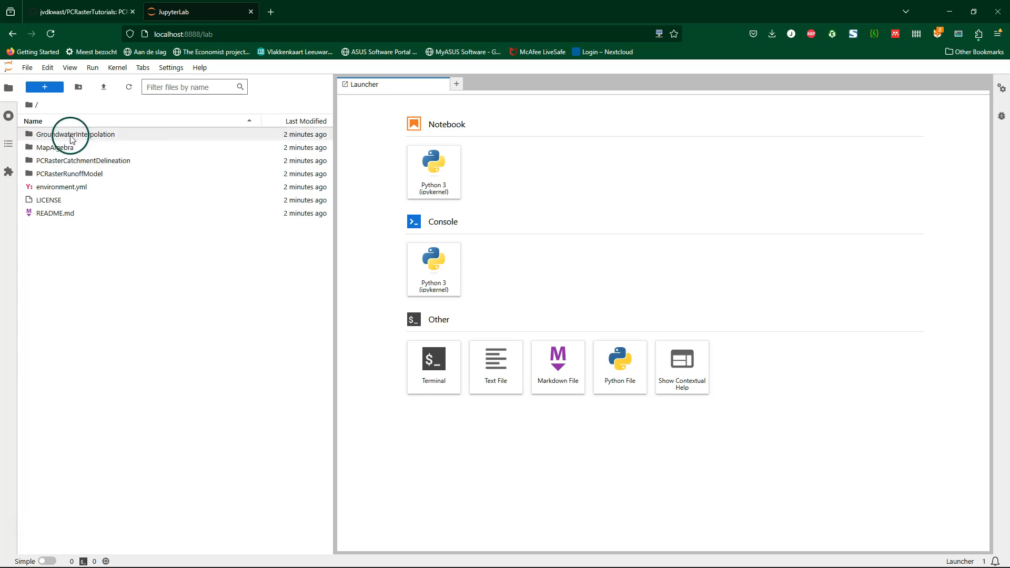
double_click(76, 134)
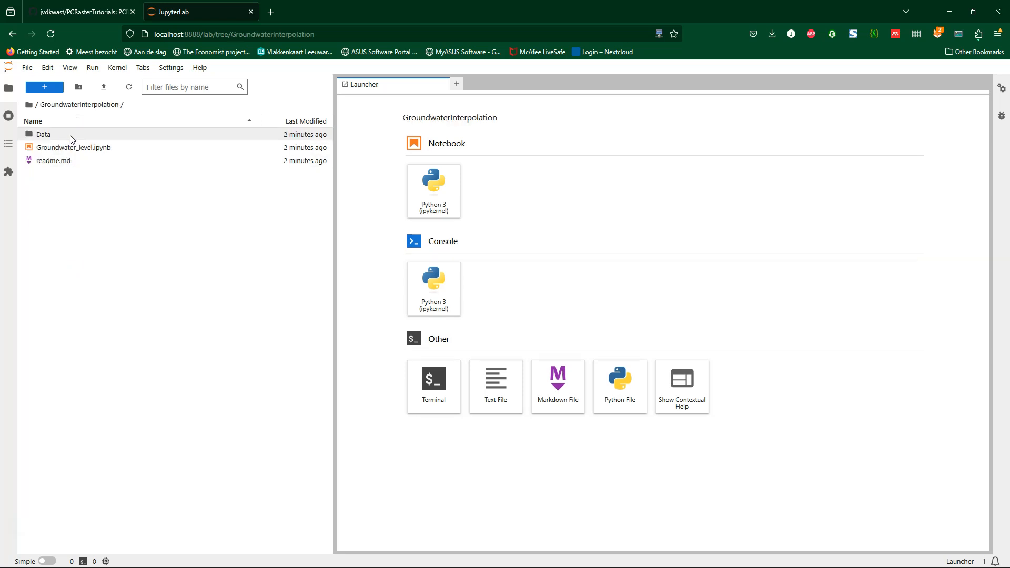
double_click(74, 147)
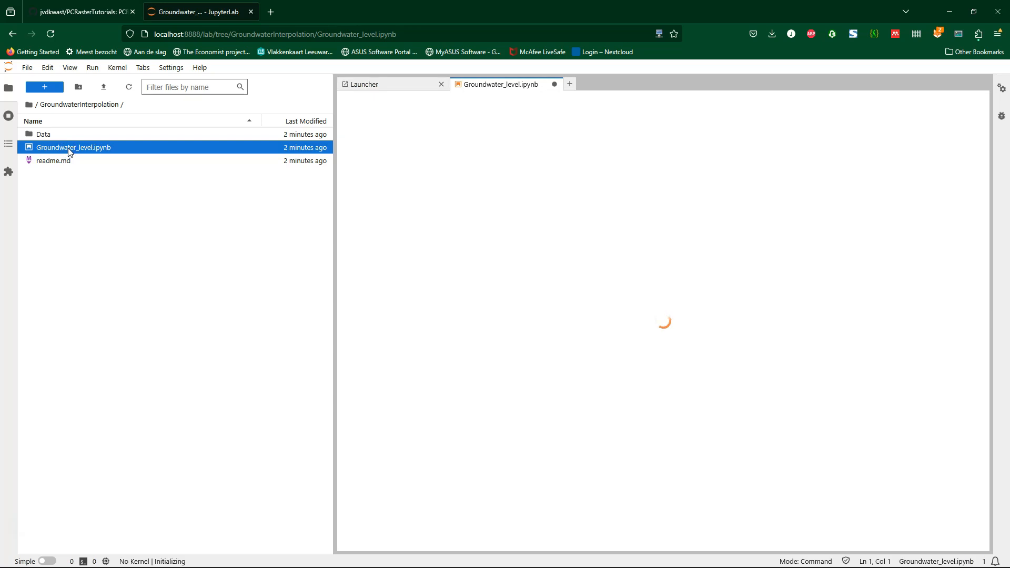